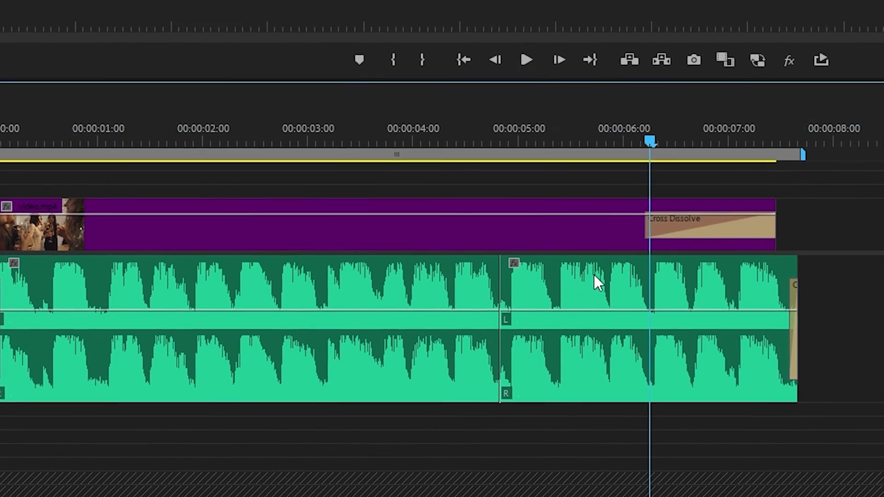
# Send the second A1 audio clip, the music's ending, to Adobe Audition for editing
pyautogui.rightClick(597, 281)
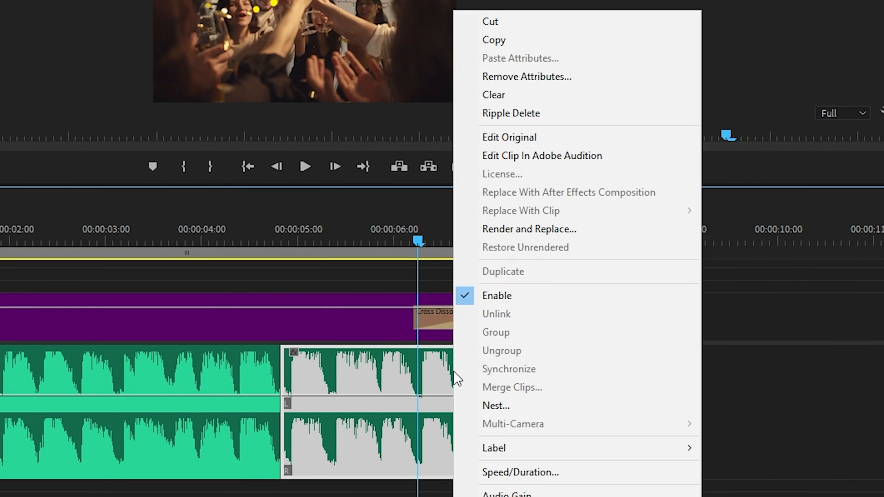
pyautogui.moveTo(630, 166)
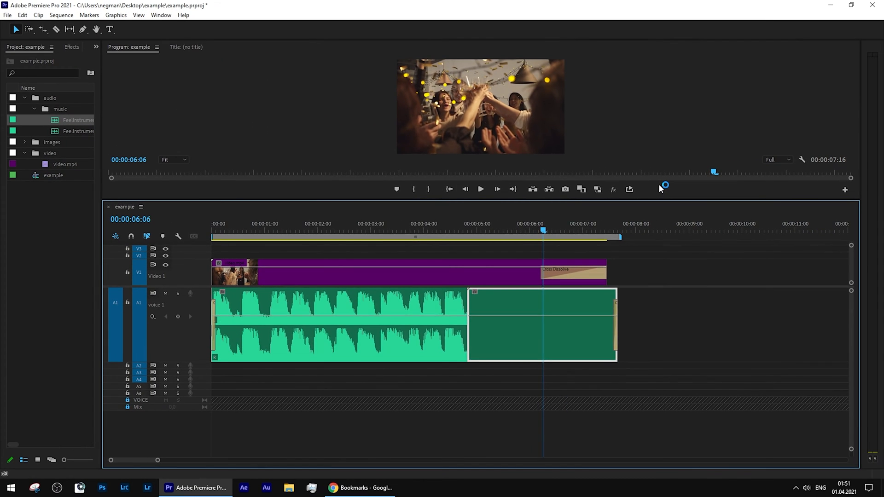
# Silence the music's ending clip from about 1.8 seconds to the end of the file
pyautogui.click(288, 487)
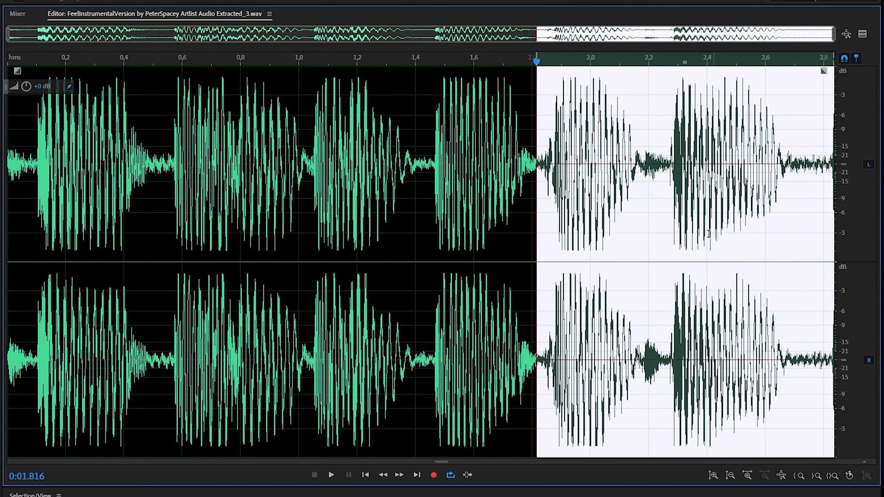
pyautogui.rightClick(707, 234)
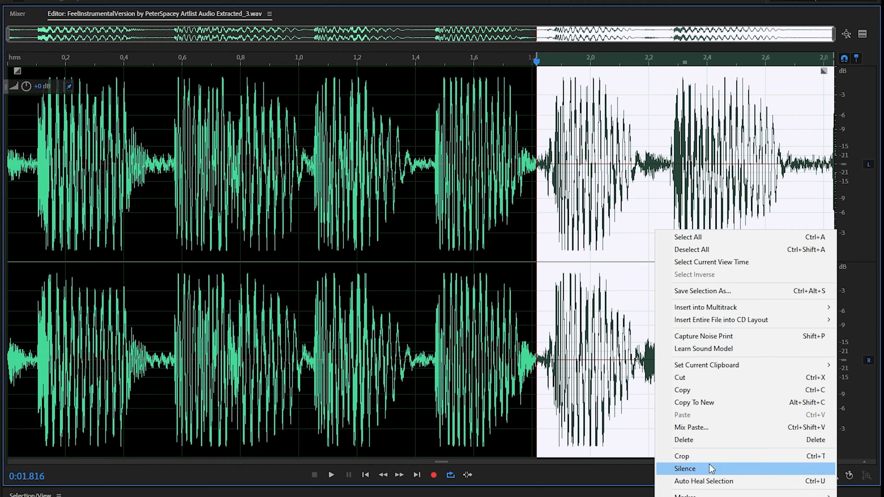
pyautogui.click(685, 468)
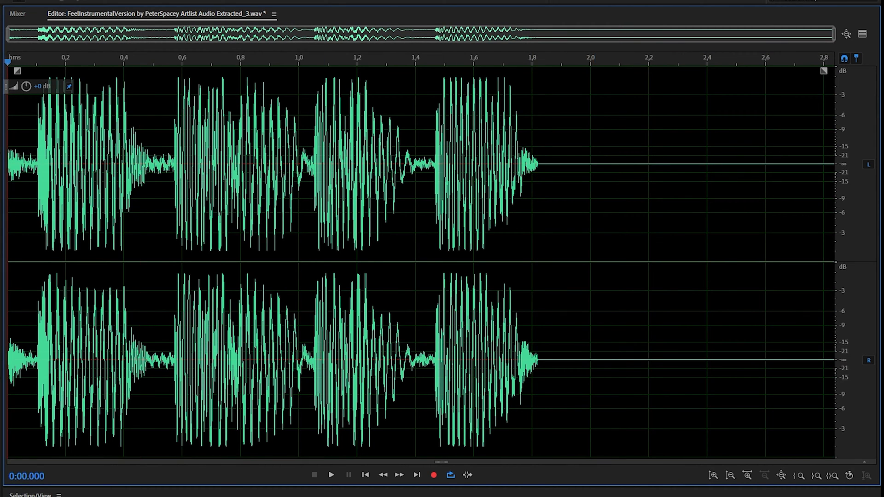
# Mark the region from about 1.5 seconds onward, covering the last beat and the silence after it
pyautogui.click(331, 474)
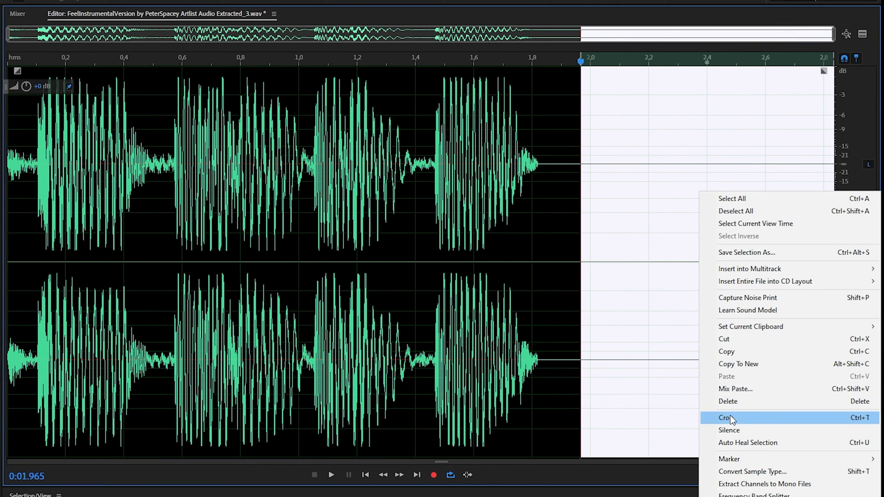
pyautogui.click(726, 418)
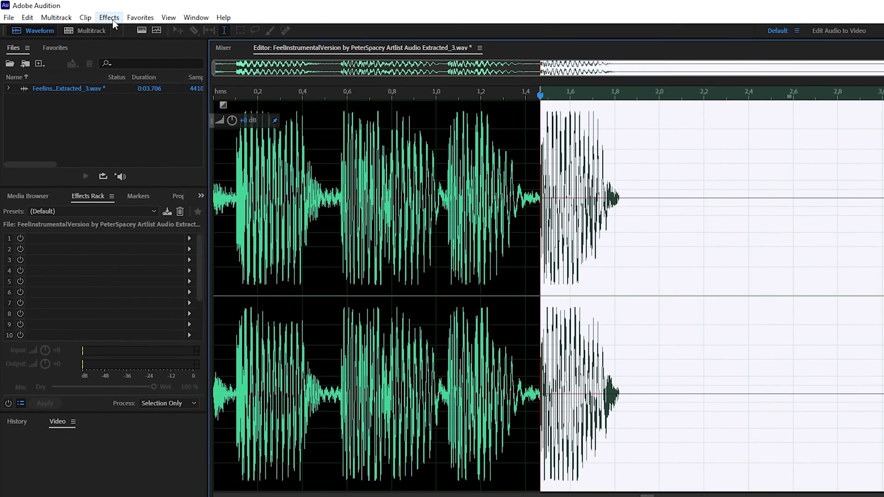
# Open the Studio Reverb effect at its default settings for the marked ending
pyautogui.click(109, 17)
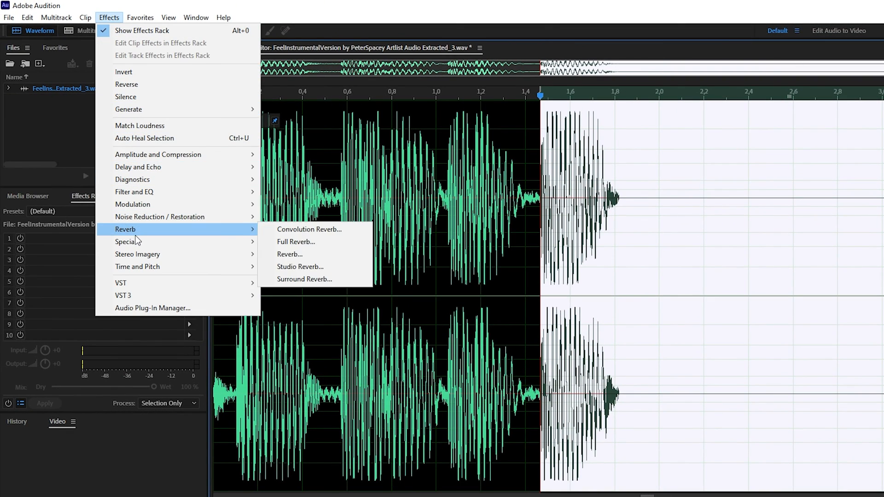
pyautogui.click(299, 266)
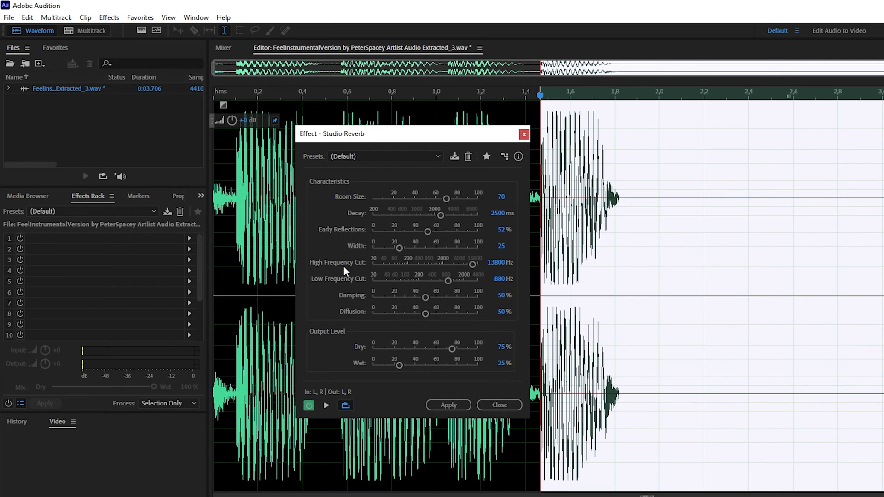
# Set Studio Reverb to the Great Hall preset with 6500 ms decay and preview it
pyautogui.click(383, 156)
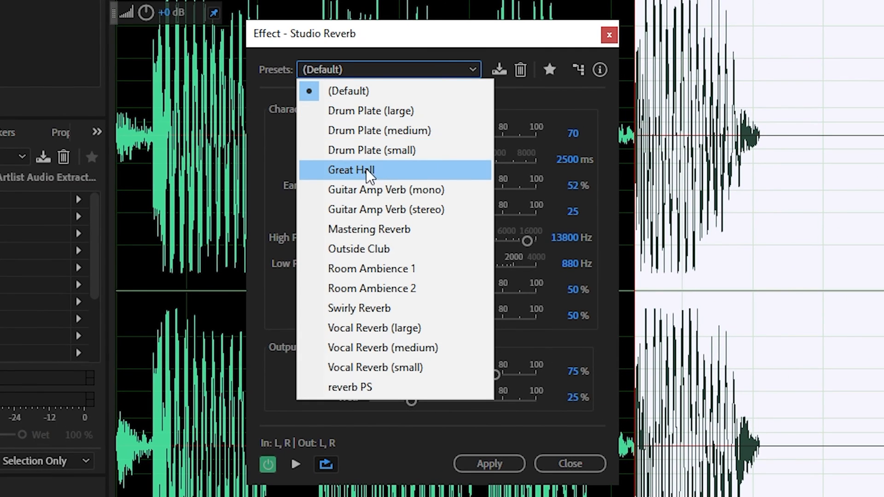
pyautogui.click(351, 170)
pyautogui.write('6')
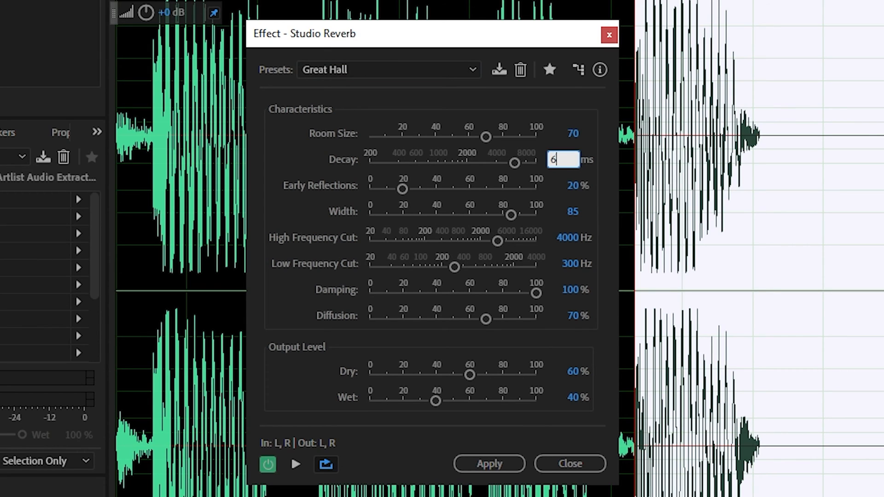
pyautogui.write('500')
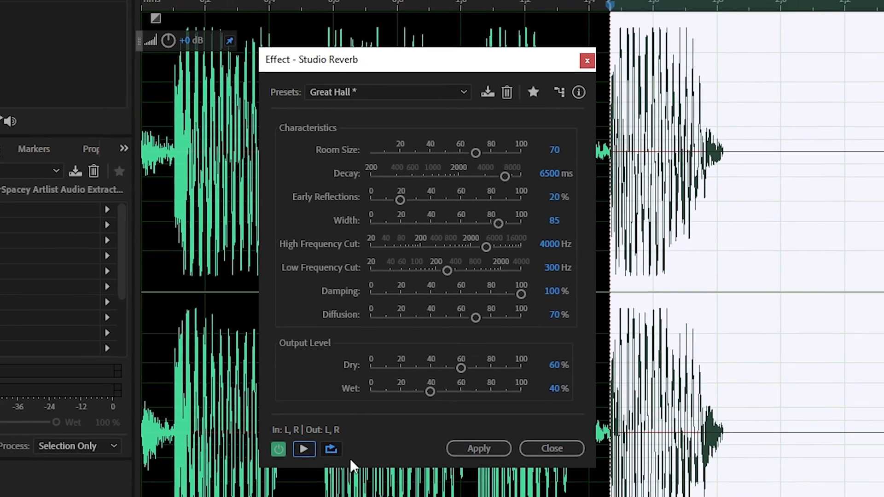
pyautogui.click(550, 448)
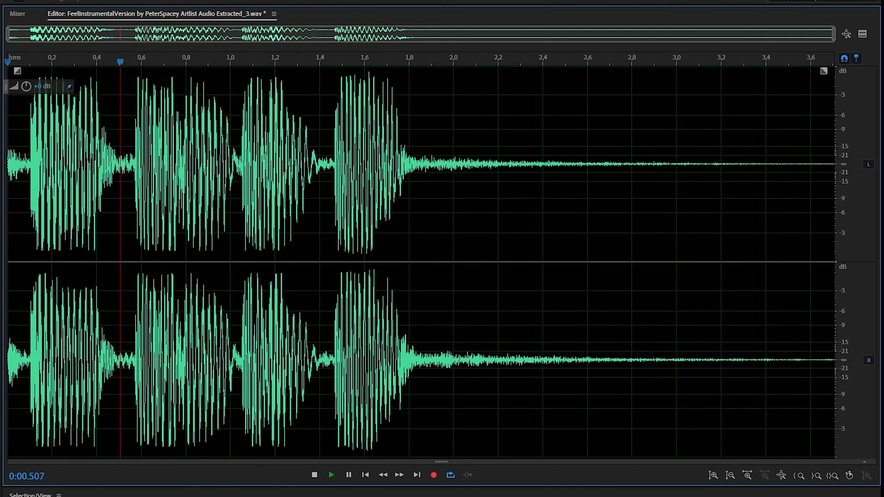
# Apply the Great Hall Studio Reverb so the final beat fades into a long tail
pyautogui.click(547, 146)
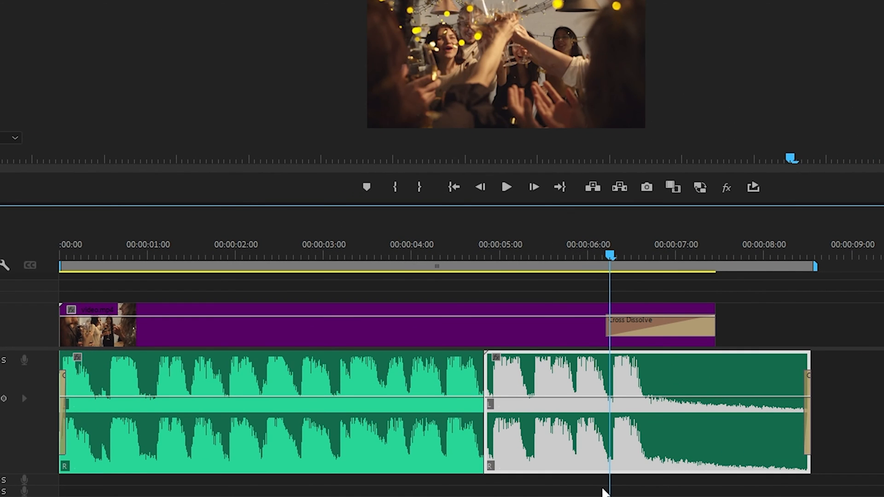
pyautogui.moveTo(296, 254)
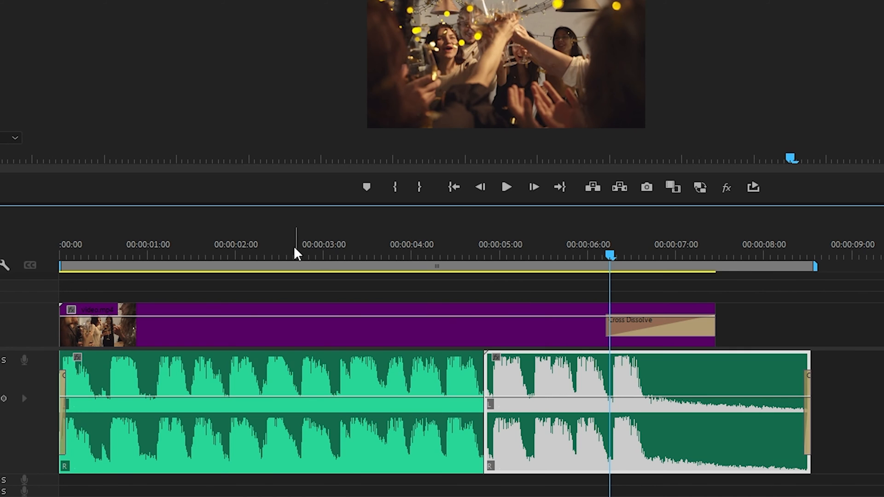